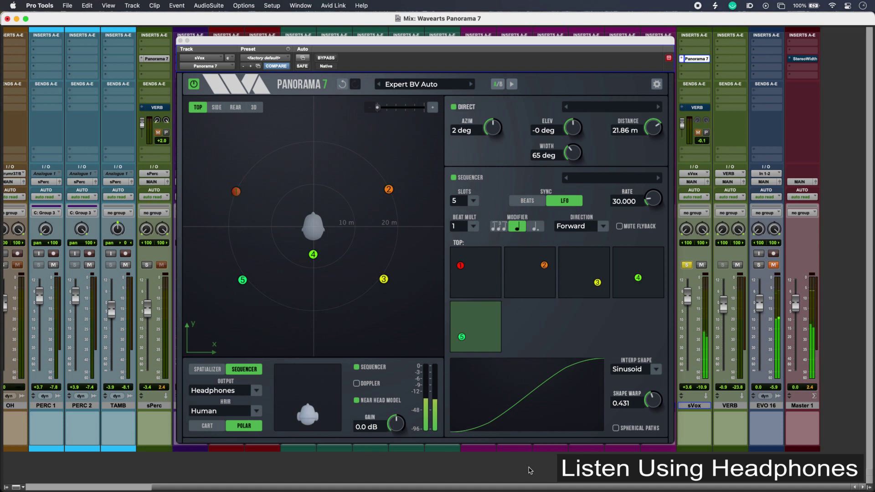
# Show the vocal's Spatializer settings, briefly viewing the source in Cartesian before returning to Polar coordinates.
pyautogui.click(474, 273)
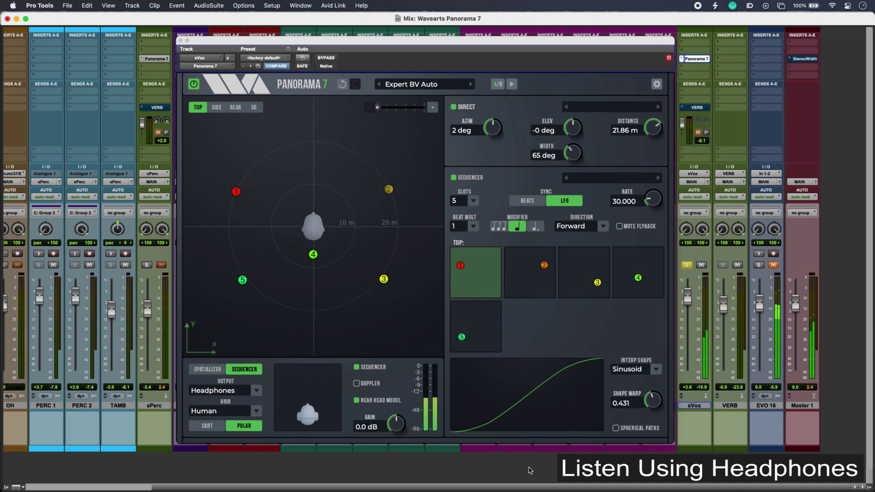
pyautogui.click(528, 273)
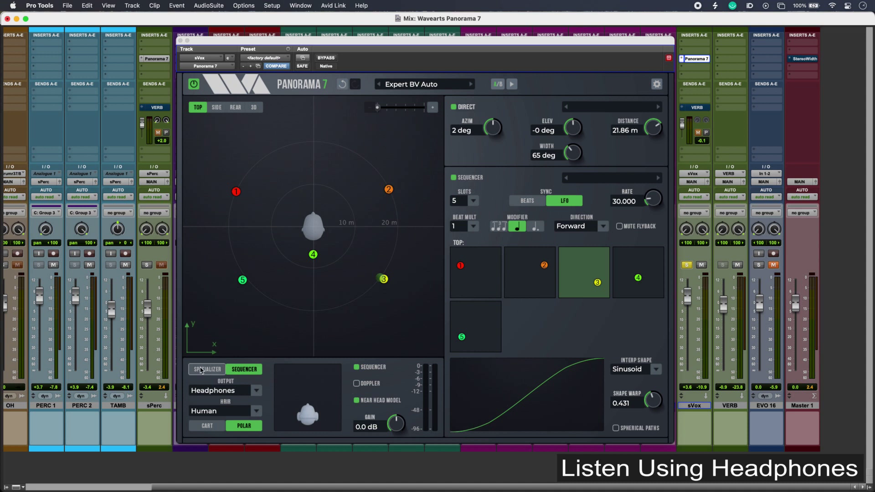
pyautogui.click(206, 369)
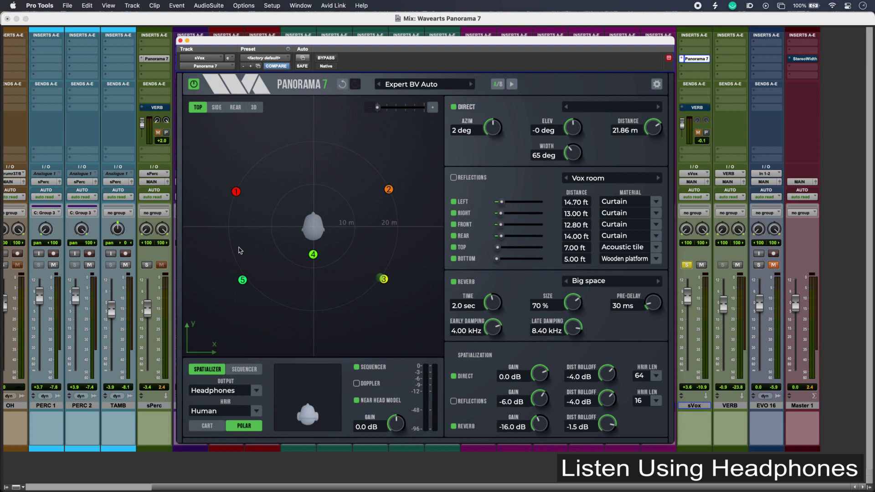
pyautogui.click(206, 426)
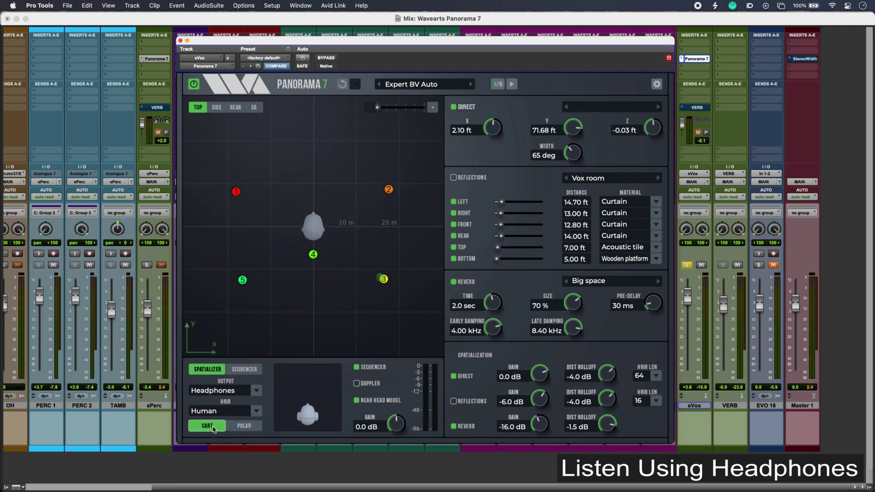
pyautogui.click(244, 425)
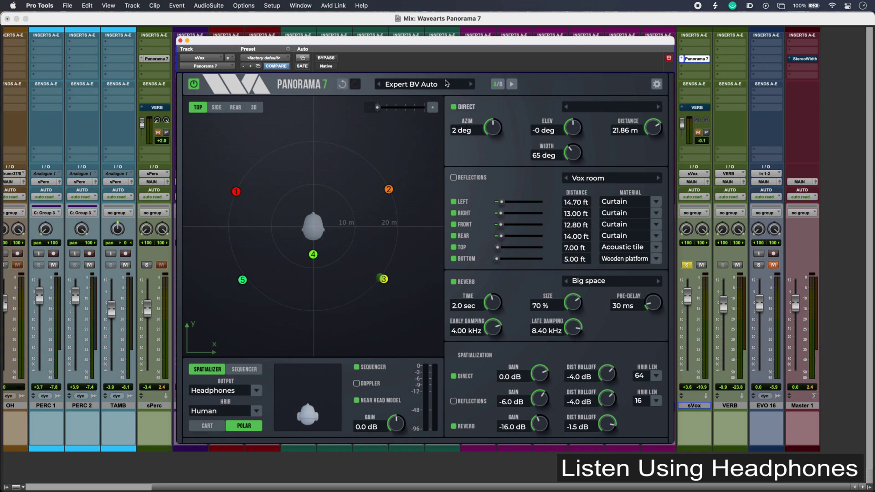
pyautogui.moveTo(518, 121)
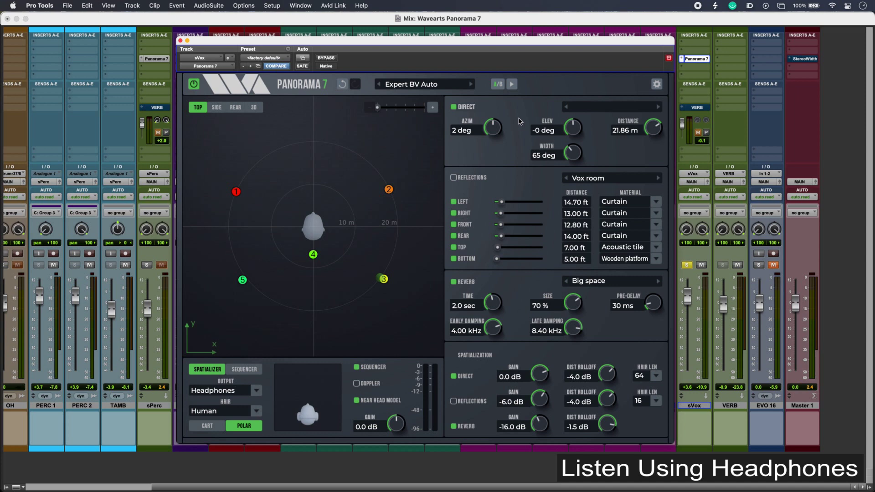
pyautogui.moveTo(518, 205)
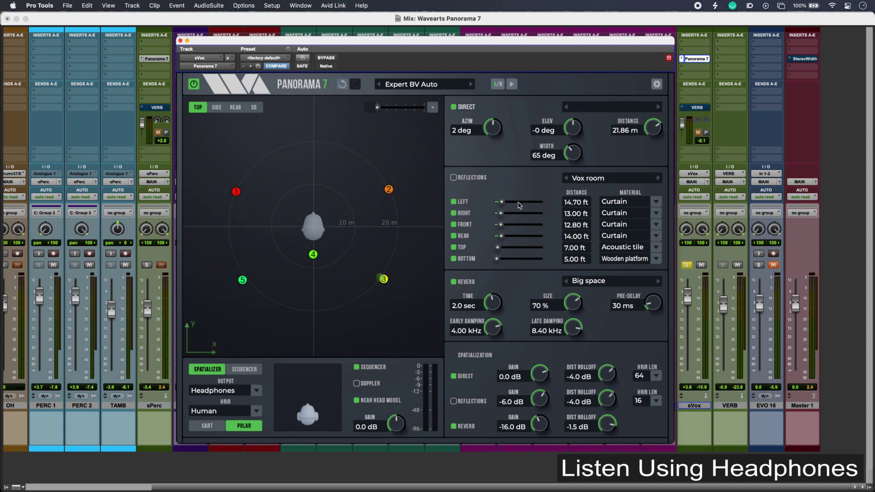
pyautogui.moveTo(521, 303)
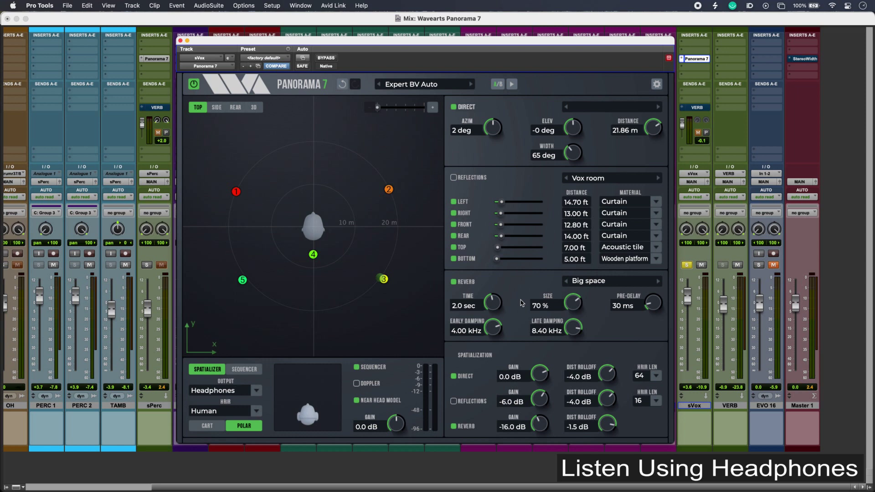
pyautogui.moveTo(516, 372)
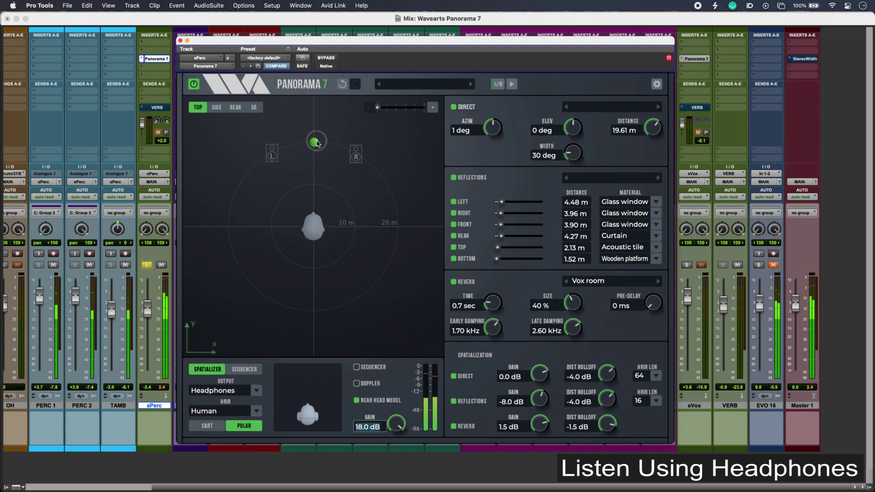
# Move the percussion source nearer and farther in the Top view, settling it straight ahead at about 18 m.
pyautogui.moveTo(315, 139); pyautogui.dragTo(355, 169)
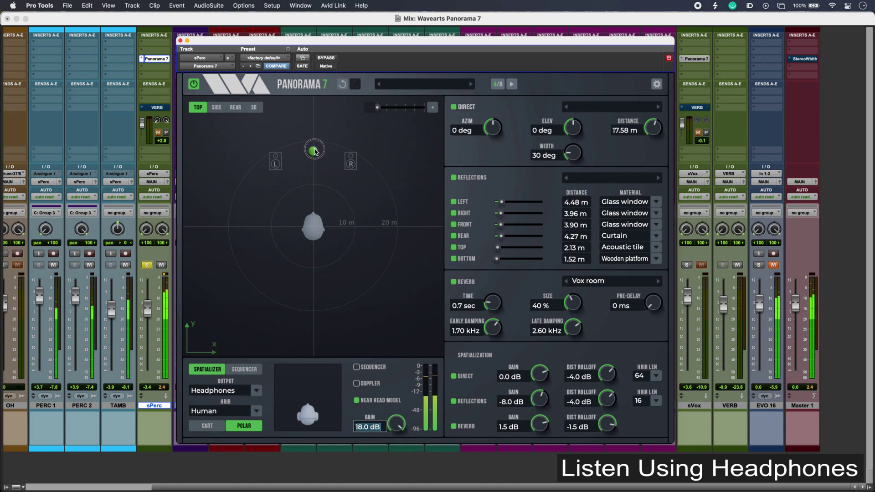
pyautogui.moveTo(314, 149); pyautogui.dragTo(315, 165)
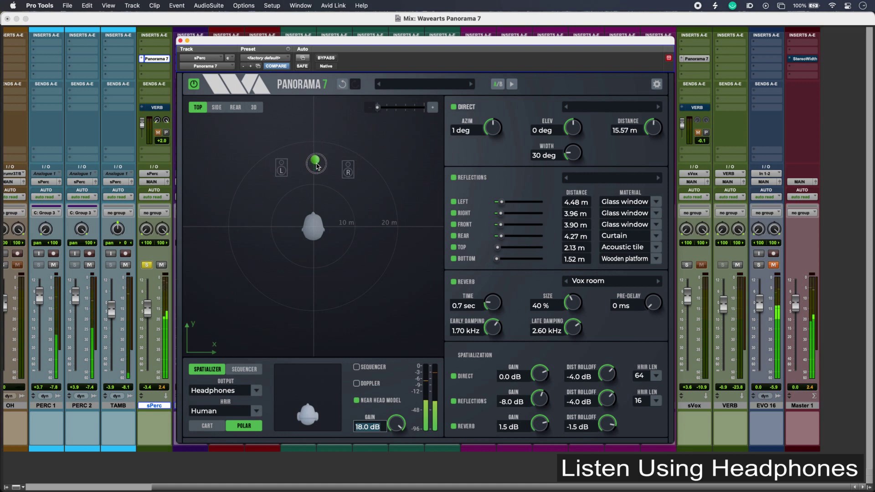
pyautogui.moveTo(316, 163); pyautogui.dragTo(316, 186)
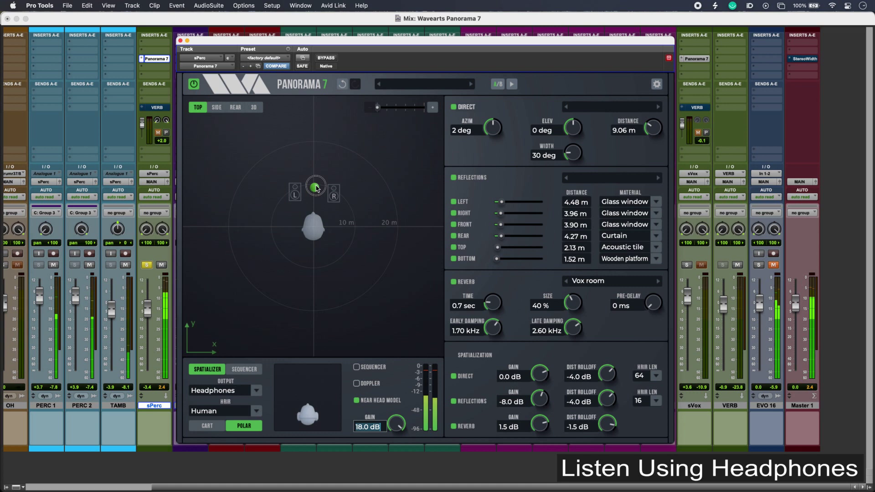
pyautogui.moveTo(315, 185); pyautogui.dragTo(316, 134)
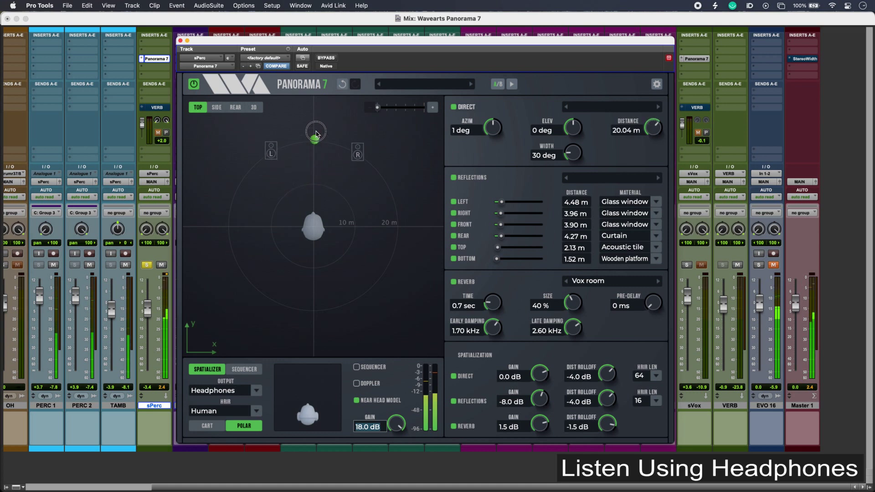
pyautogui.moveTo(316, 139); pyautogui.dragTo(316, 121)
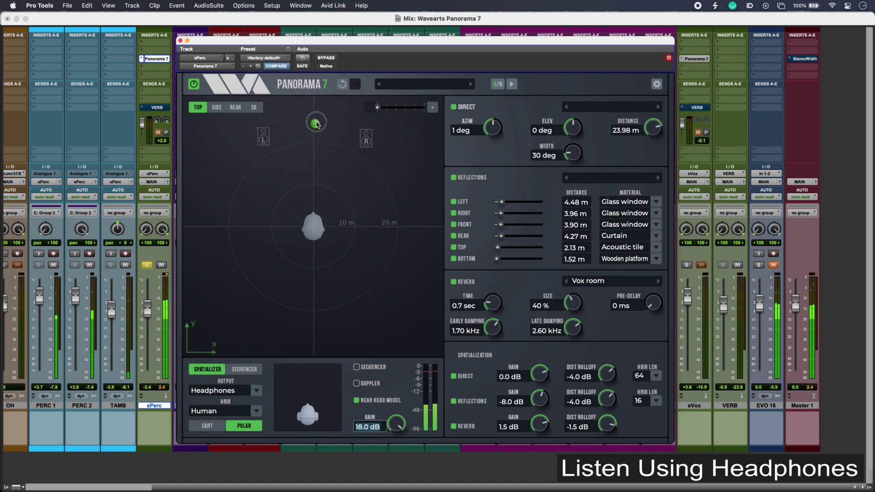
pyautogui.moveTo(316, 122); pyautogui.dragTo(357, 212)
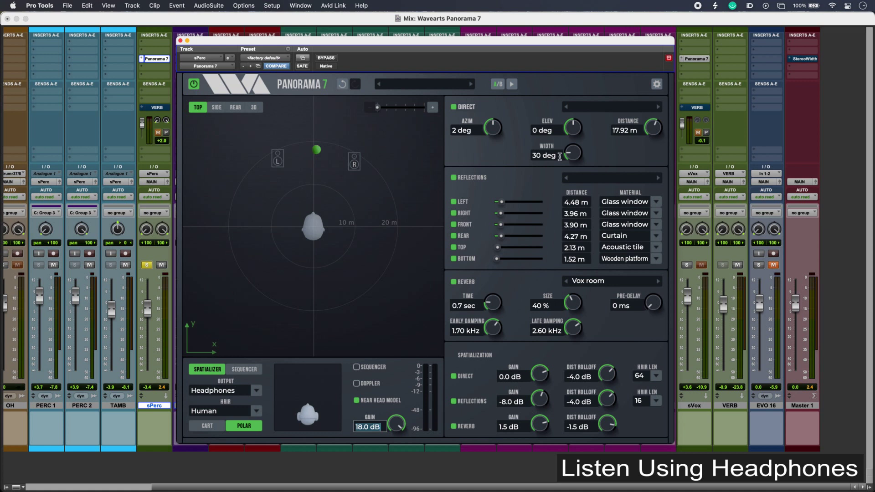
pyautogui.moveTo(572, 157)
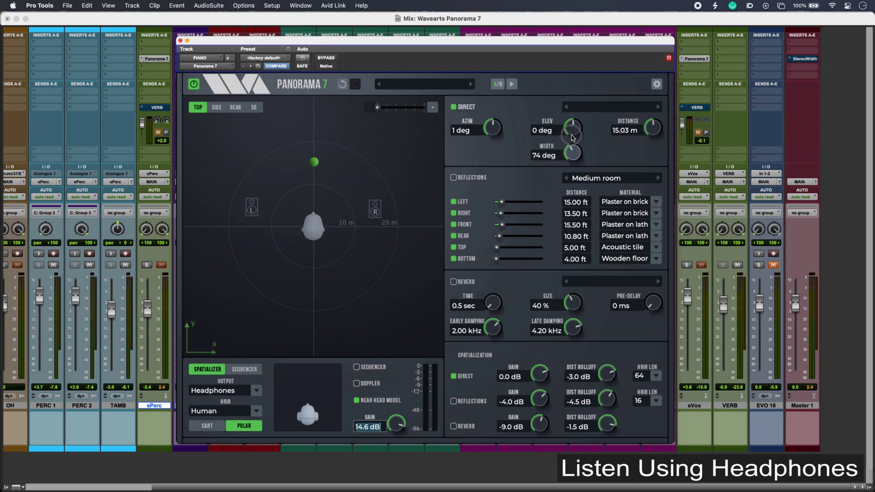
# Push the piano source straight ahead out to about 20 m with its 74-degree width.
pyautogui.moveTo(313, 162); pyautogui.dragTo(313, 158)
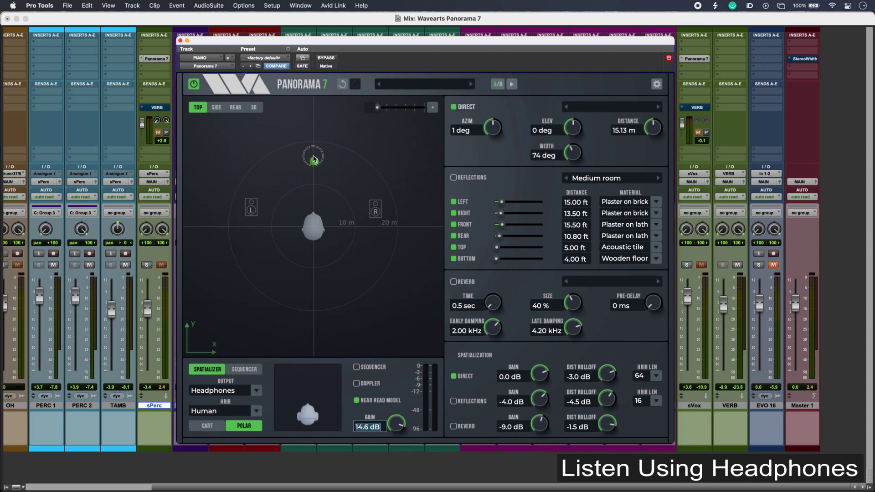
pyautogui.moveTo(312, 156); pyautogui.dragTo(312, 139)
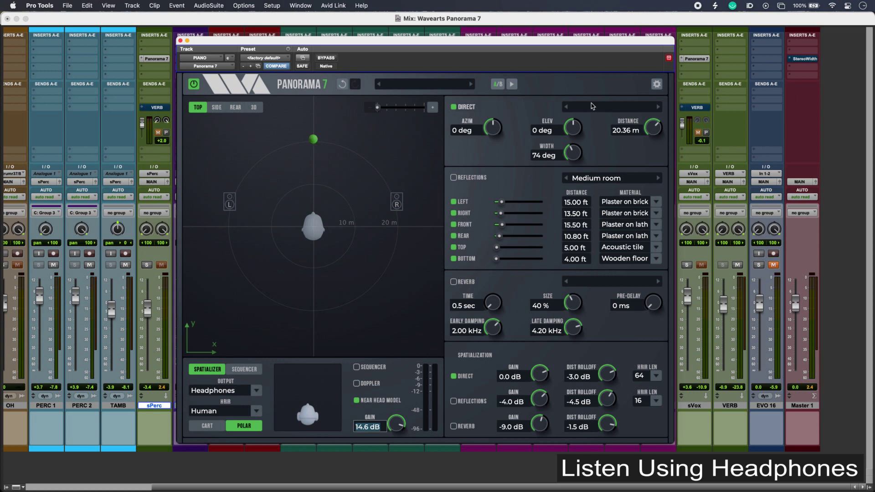
pyautogui.moveTo(801, 60)
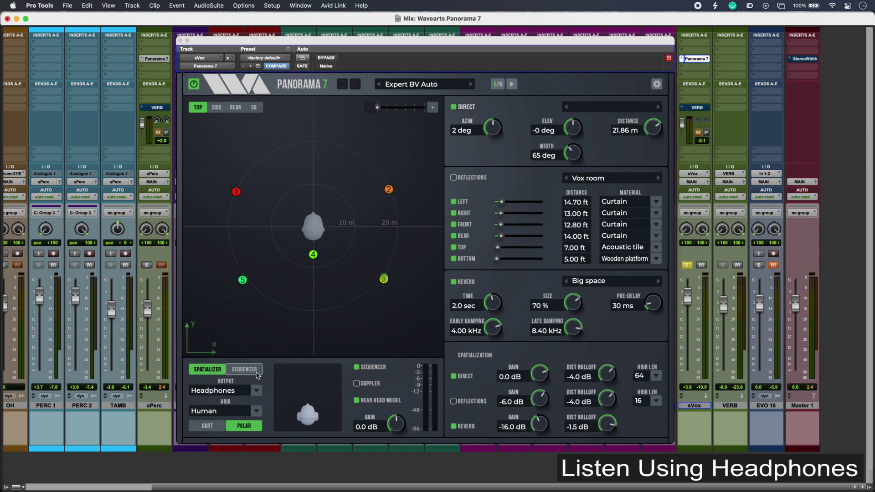
# Show the vocal's five-slot sequencer with LFO sync and forward direction.
pyautogui.click(244, 369)
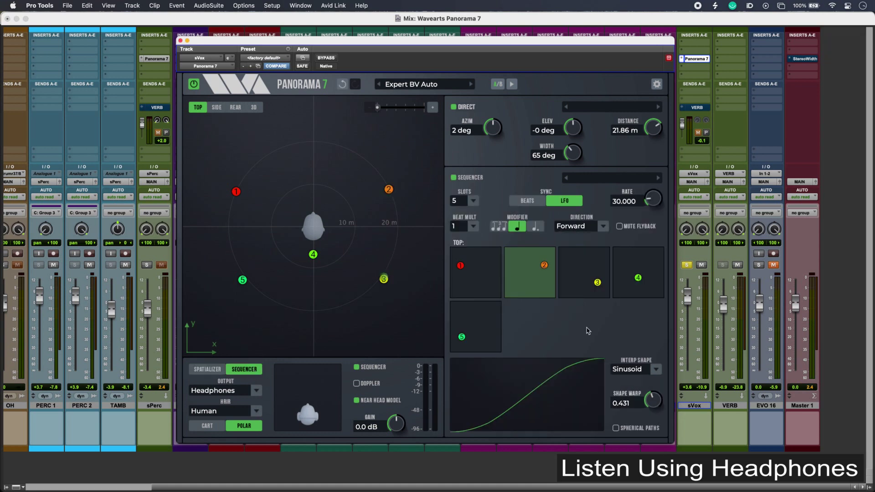
pyautogui.moveTo(476, 210)
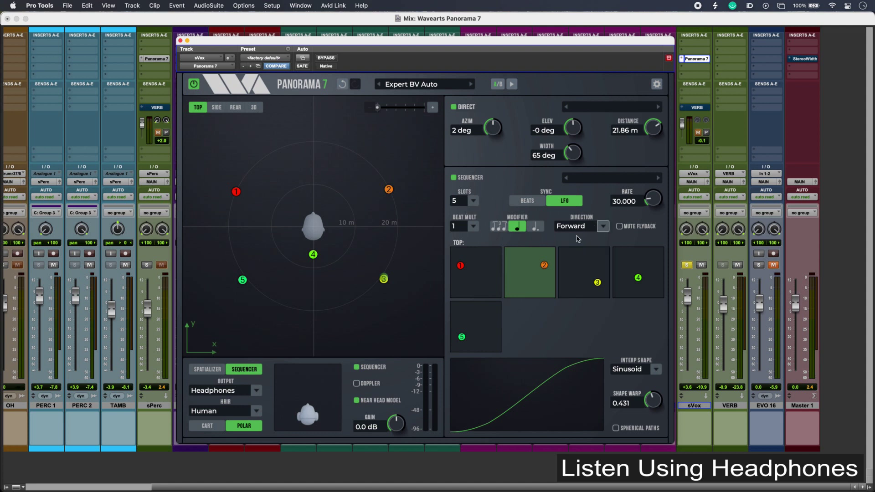
pyautogui.click(580, 226)
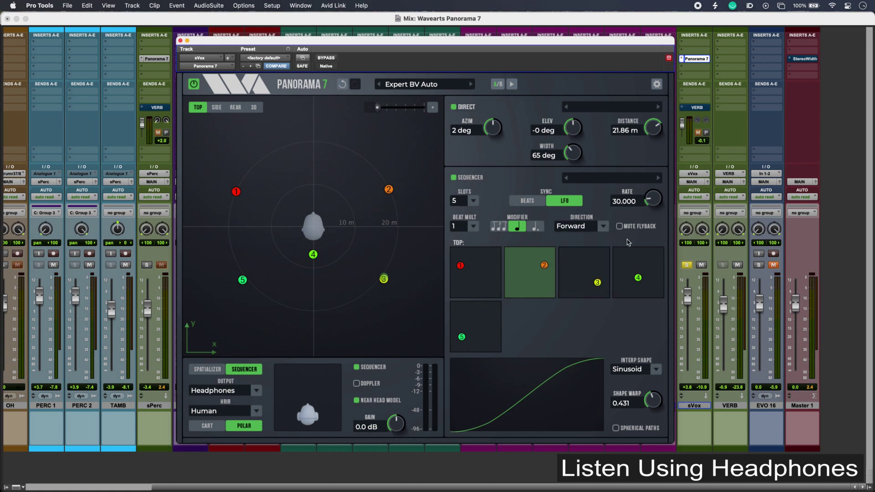
pyautogui.moveTo(586, 391)
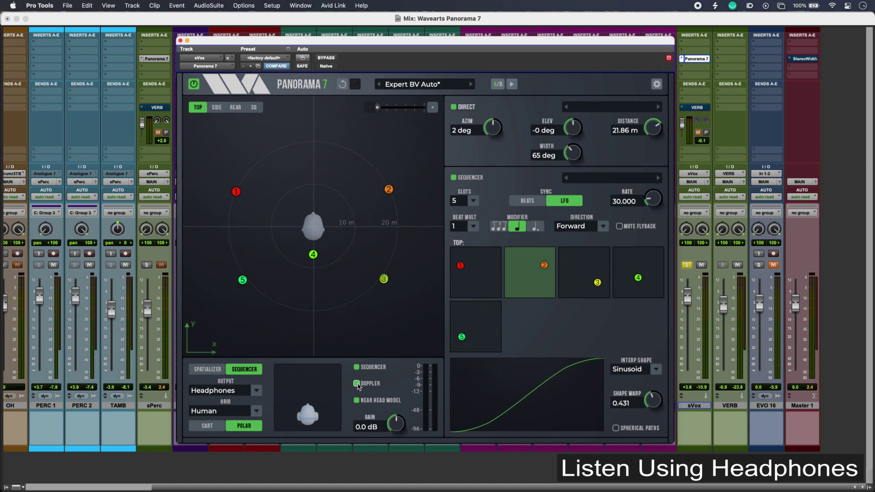
# Enable Doppler shift on the moving vocal and toggle it during playback to compare.
pyautogui.click(355, 383)
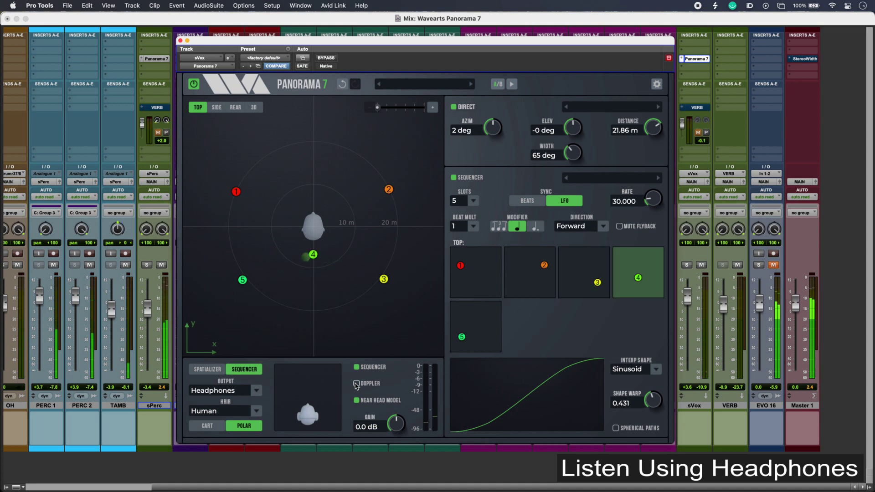
pyautogui.click(475, 326)
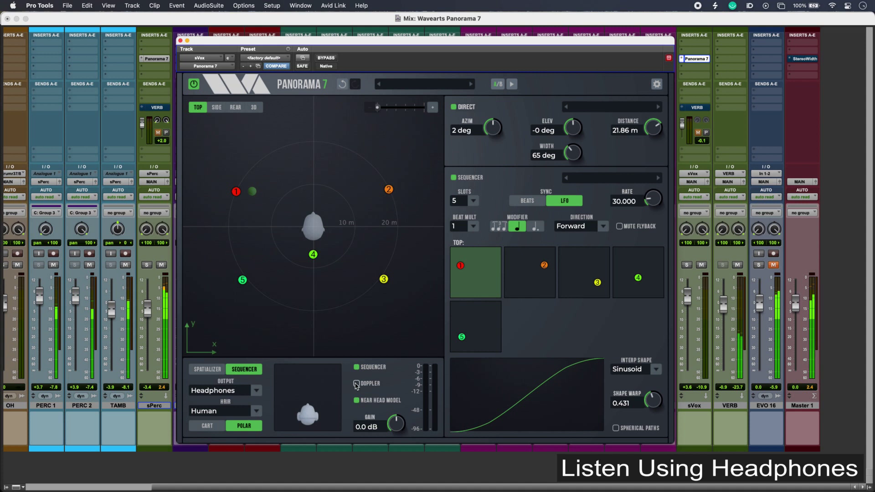
pyautogui.click(528, 272)
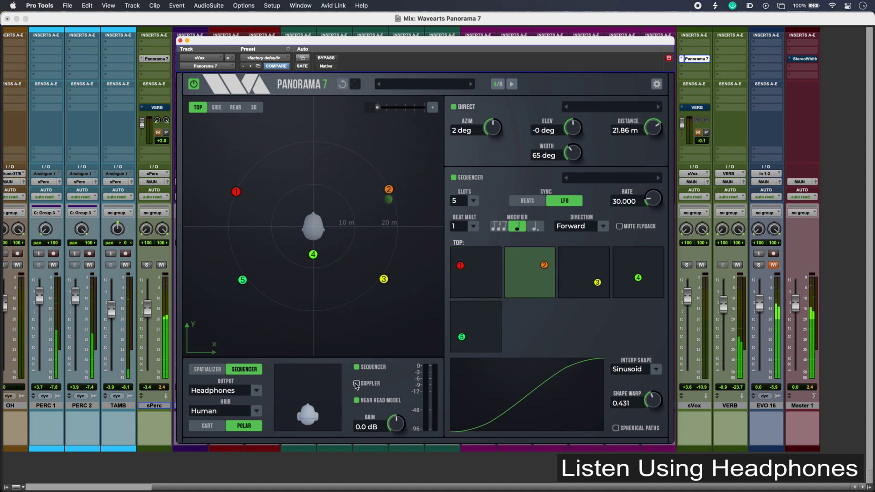